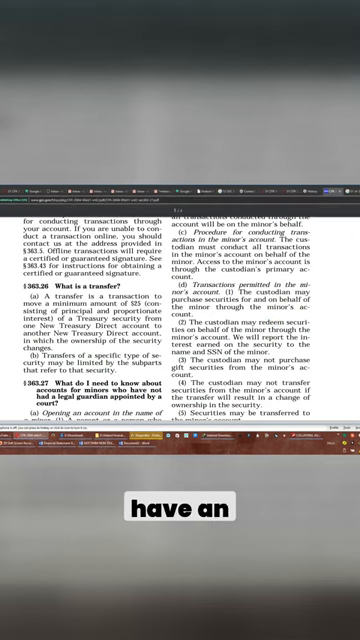
scroll(down, 3)
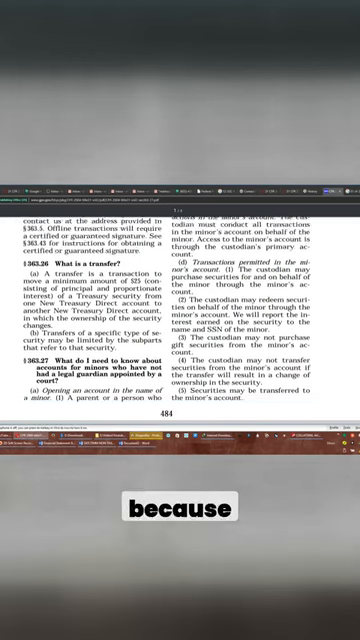